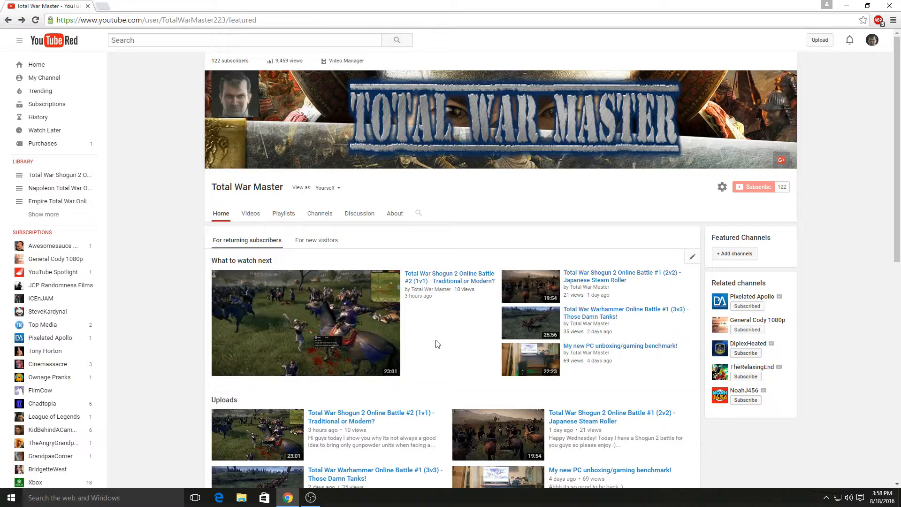
pyautogui.moveTo(758, 190)
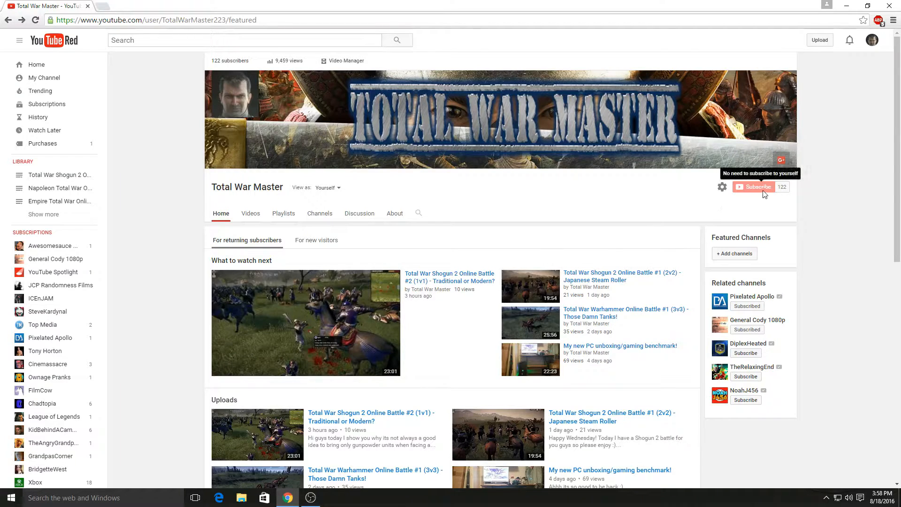
pyautogui.moveTo(400, 253)
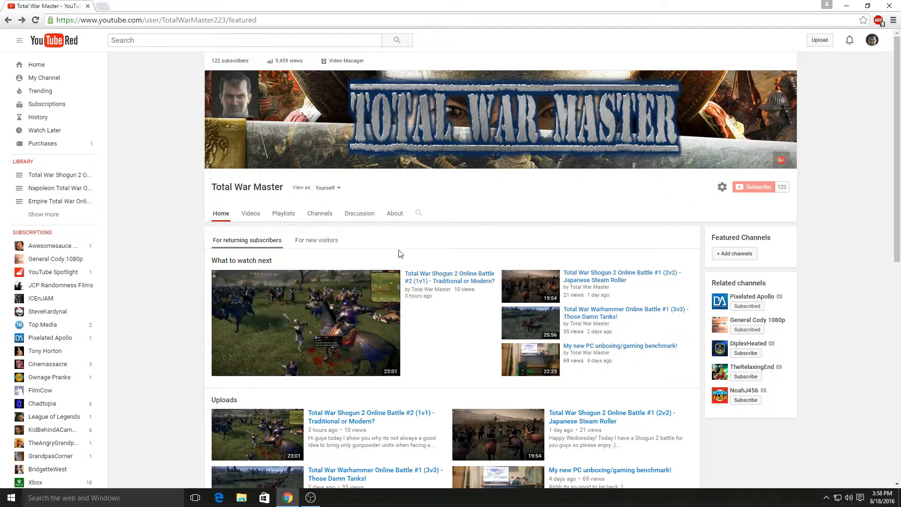
# Step: Open 'Total War Shogun 2 Online Battle #2 (1v1) - Traditional or Modern?' and scroll to its comments
pyautogui.click(306, 322)
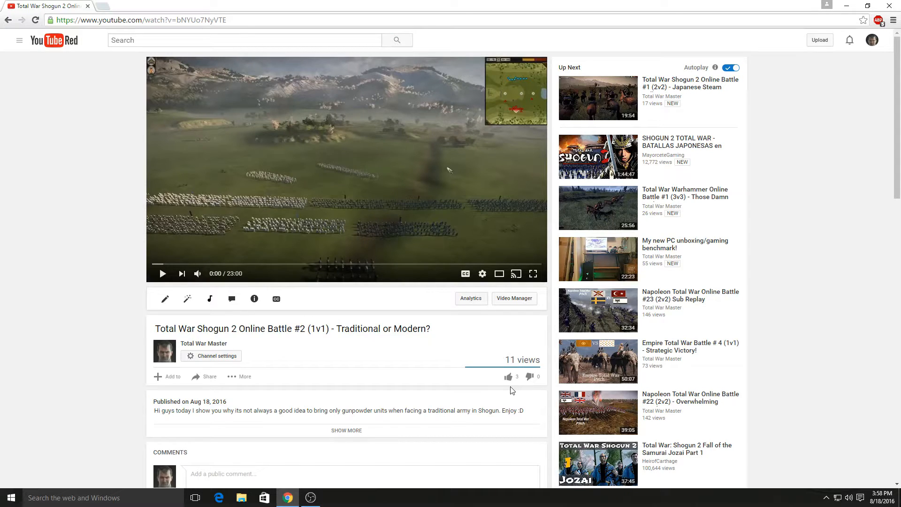
pyautogui.moveTo(449, 370)
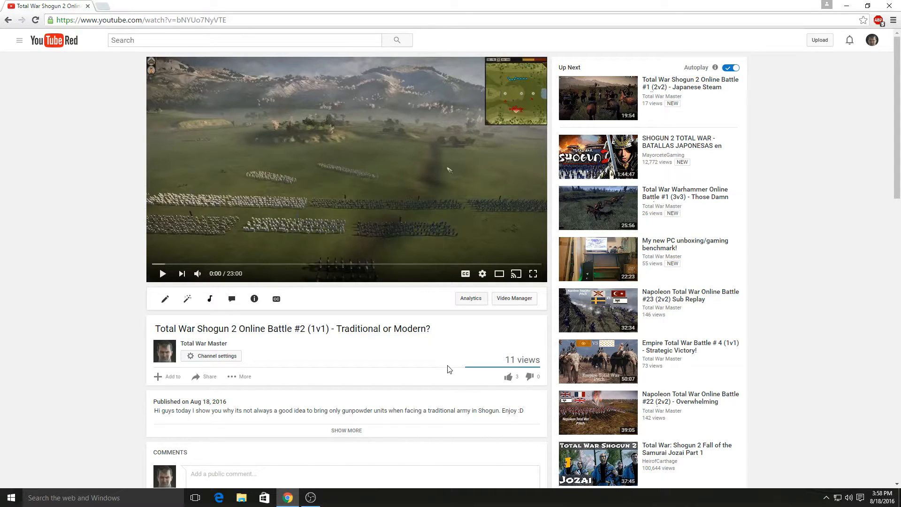
pyautogui.scroll(-3)
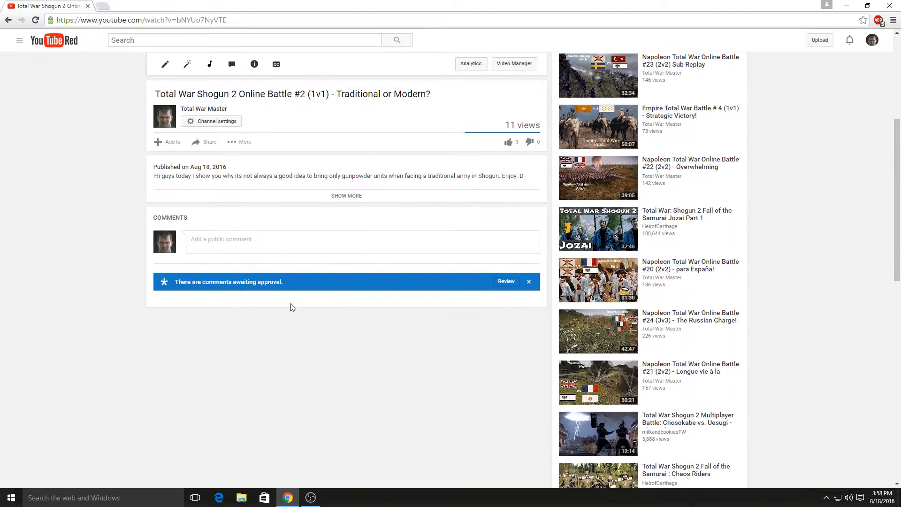
# Step: Type 'Donald Rump Naploen' into the public comment box without posting
pyautogui.click(224, 239)
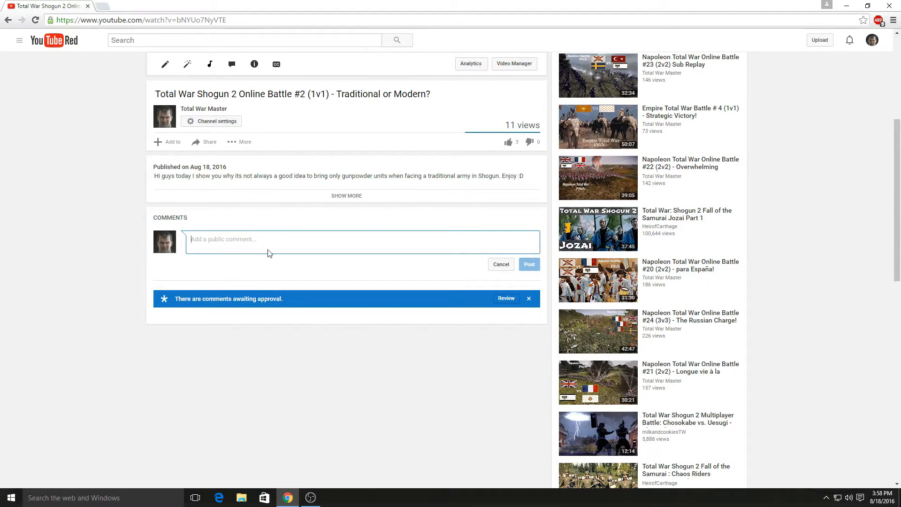
pyautogui.moveTo(245, 225)
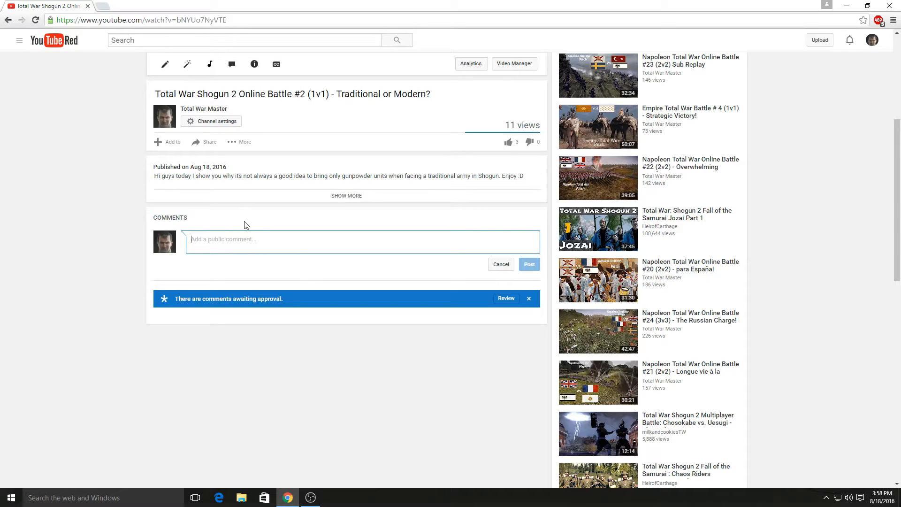
pyautogui.write('Donald Rump')
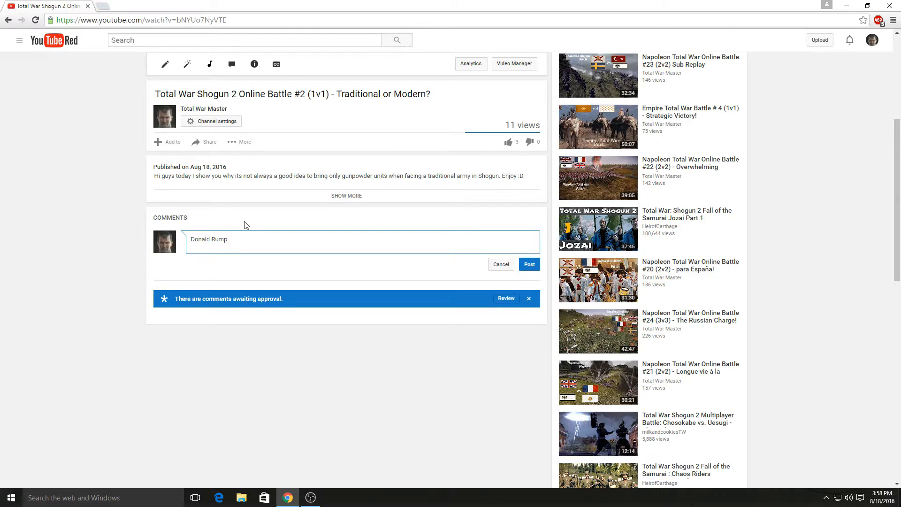
pyautogui.write('Naploen')
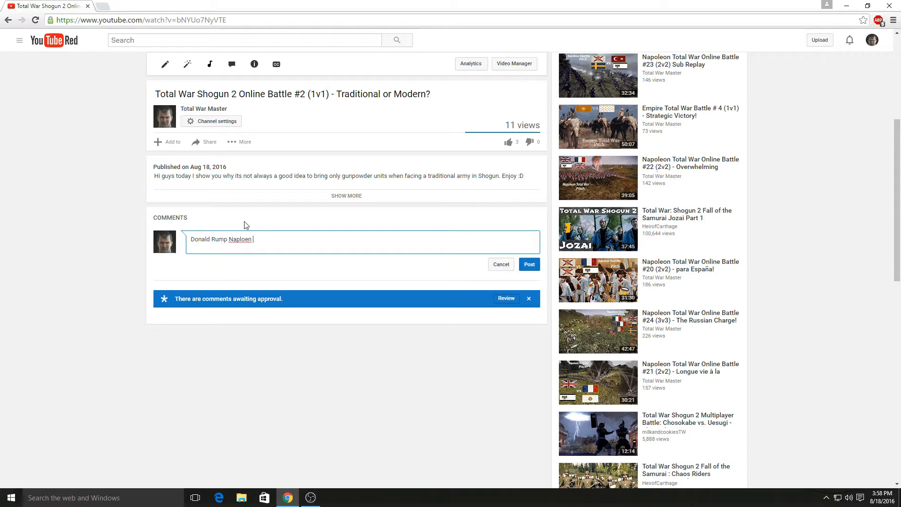
pyautogui.moveTo(388, 295)
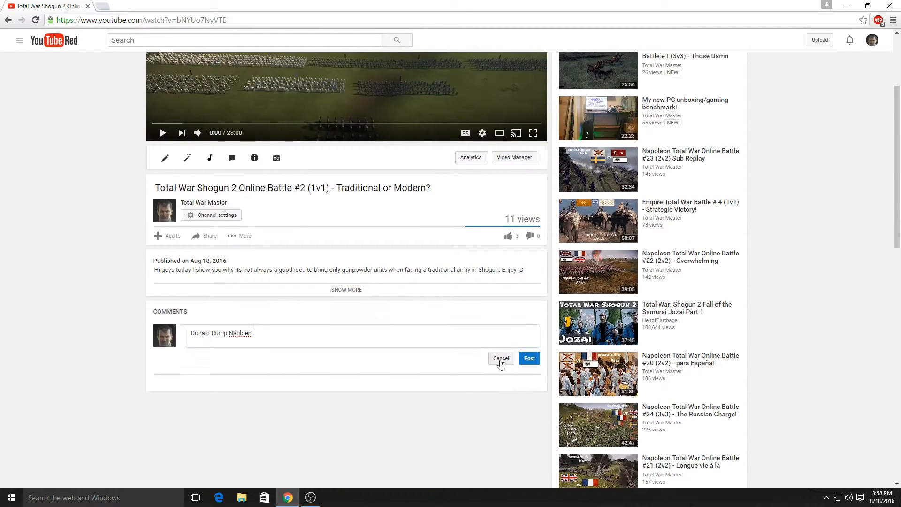
# Step: Cancel the comment draft and expand the description to show category and license
pyautogui.click(501, 358)
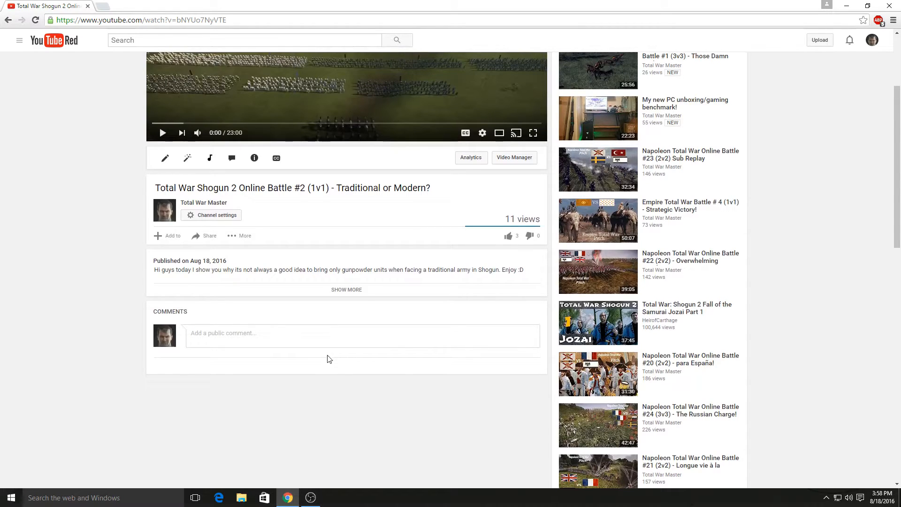
pyautogui.moveTo(307, 324)
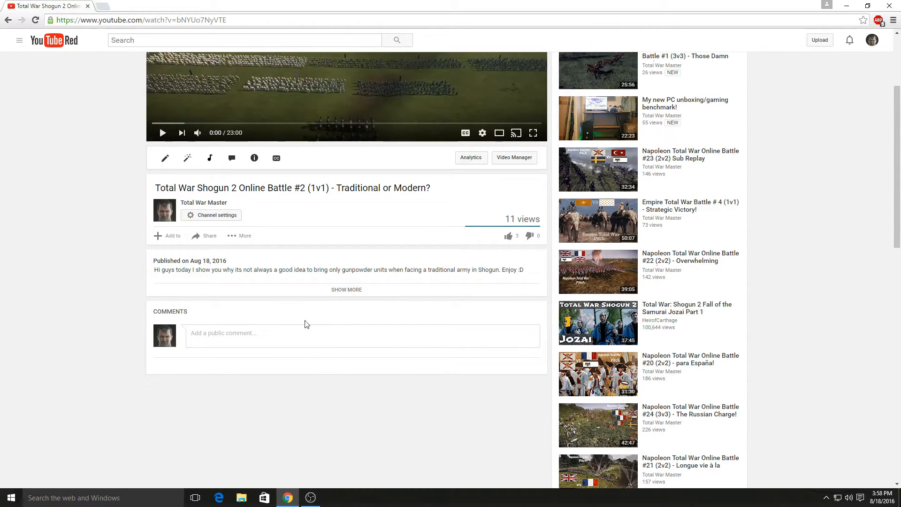
pyautogui.click(346, 289)
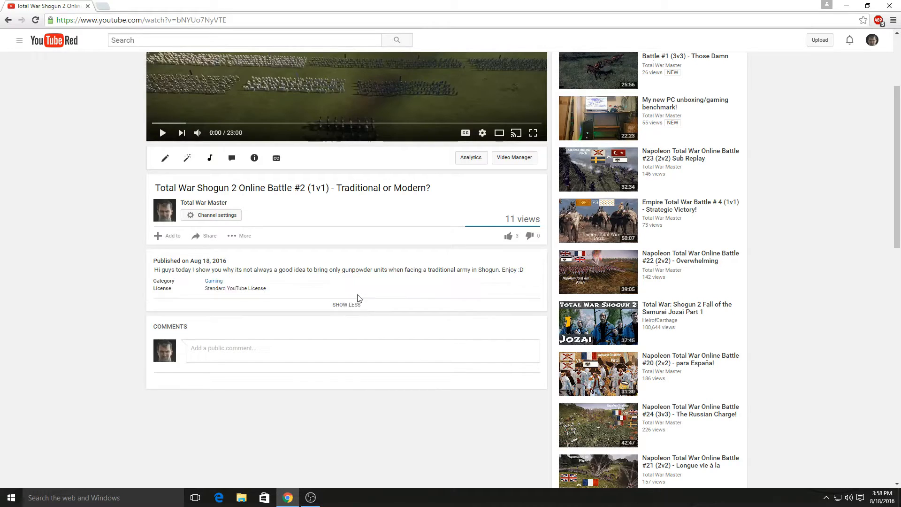
pyautogui.moveTo(370, 275)
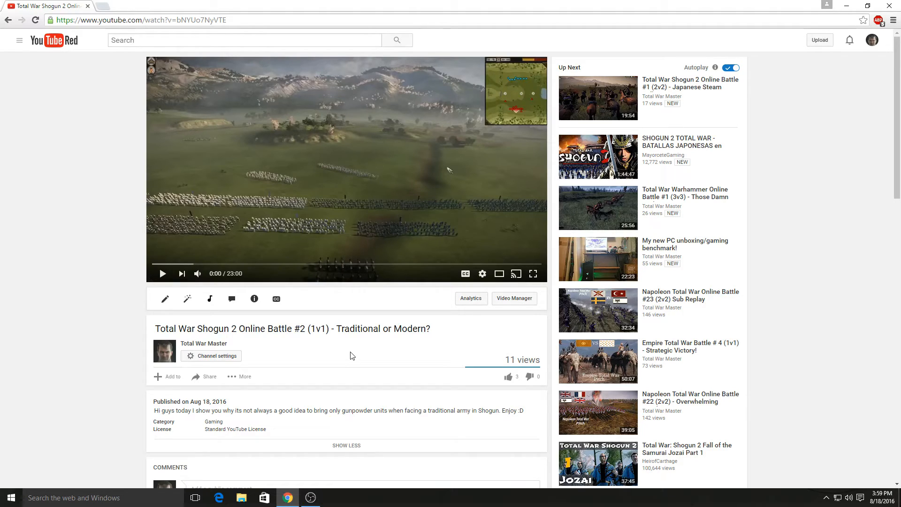
pyautogui.scroll(-3)
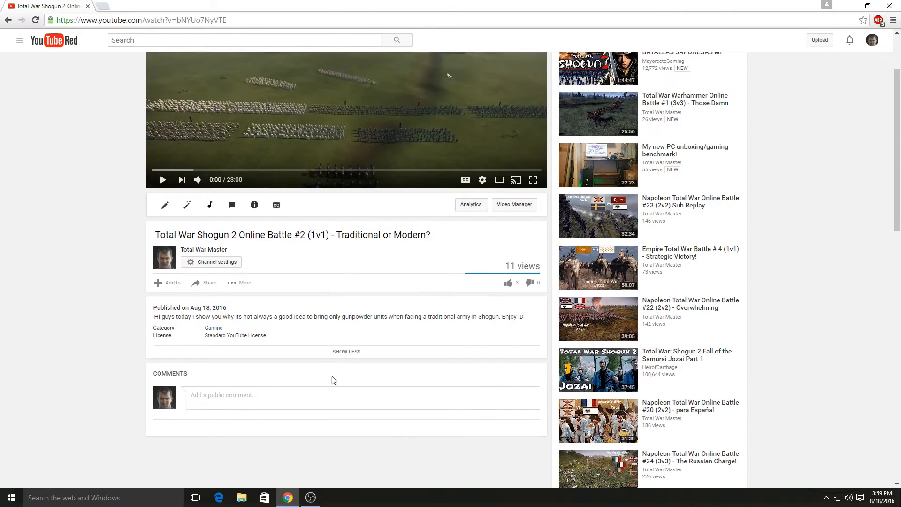
pyautogui.moveTo(332, 383)
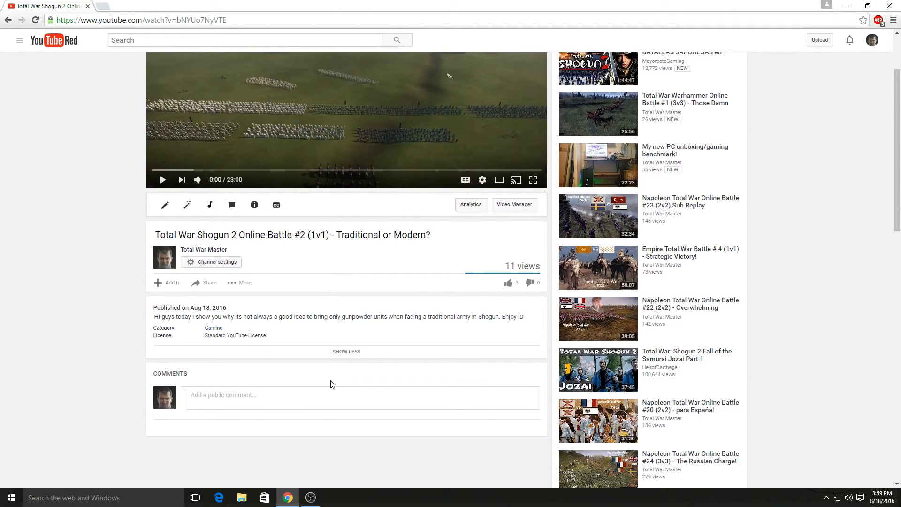